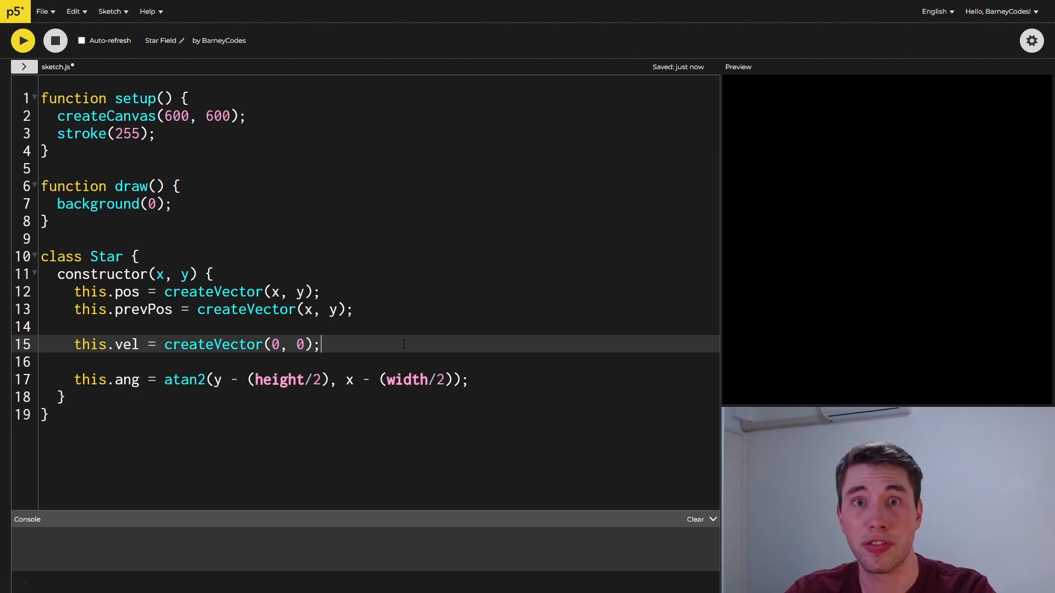
mouse_move(500, 385)
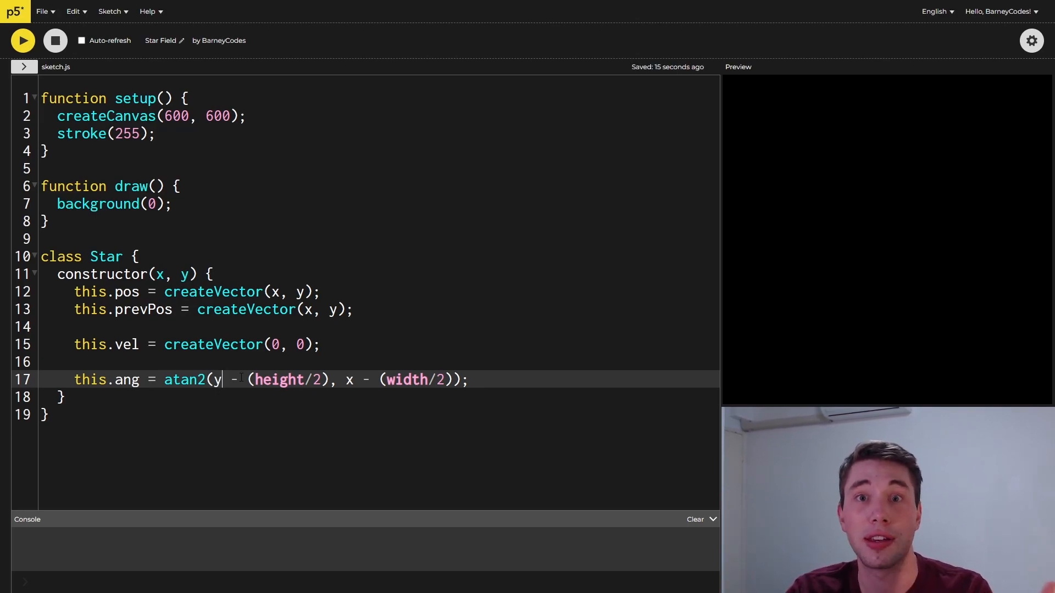
Write the update(acc) method header and edit the cos/sin(this.ang) velocity line in its body
type("update(acc) {")
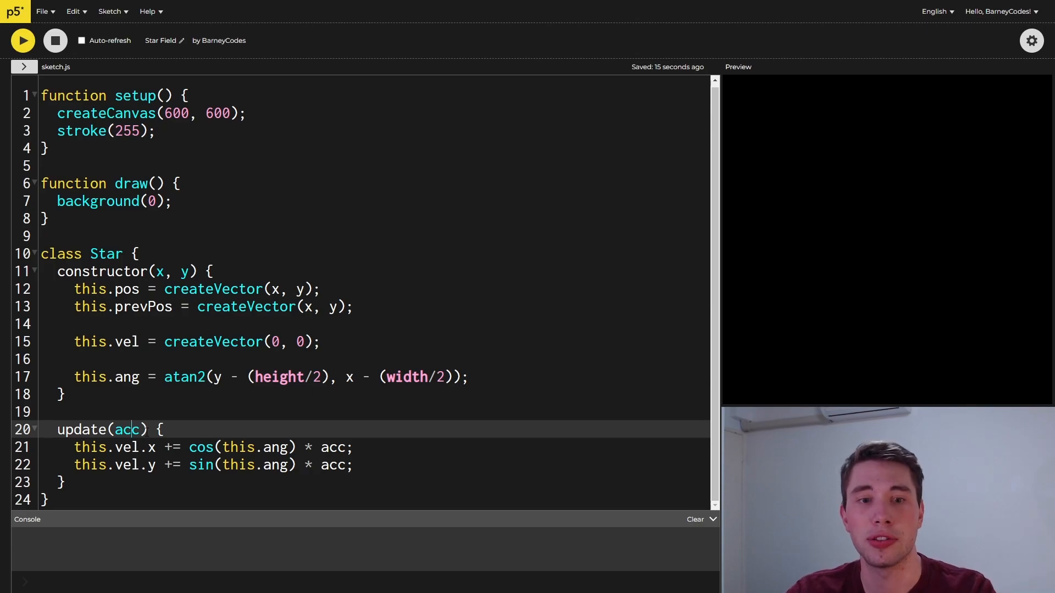
left_click(268, 447)
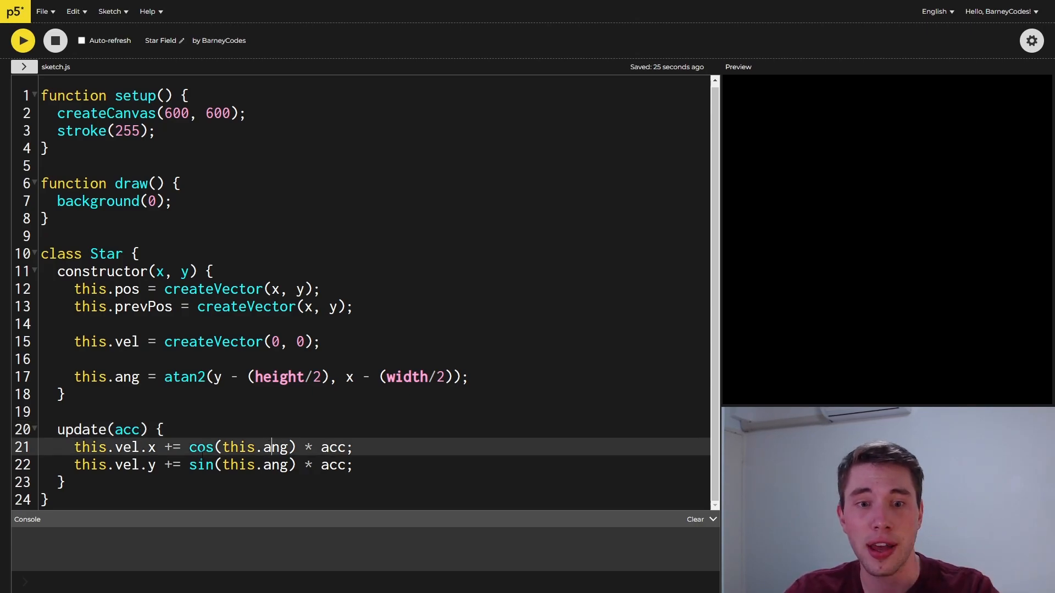
double_click(202, 448)
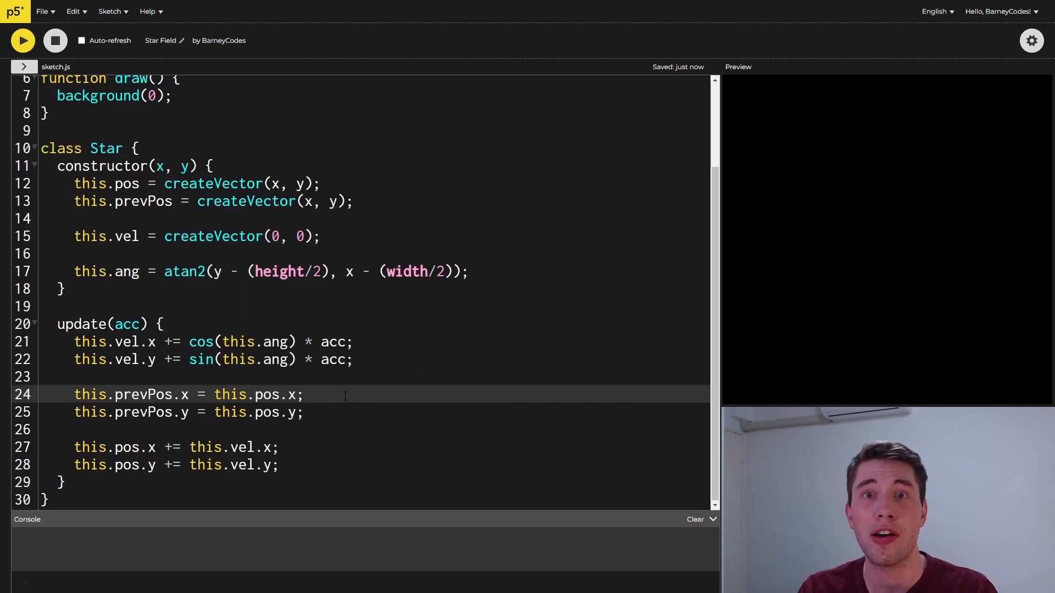
left_click(304, 395)
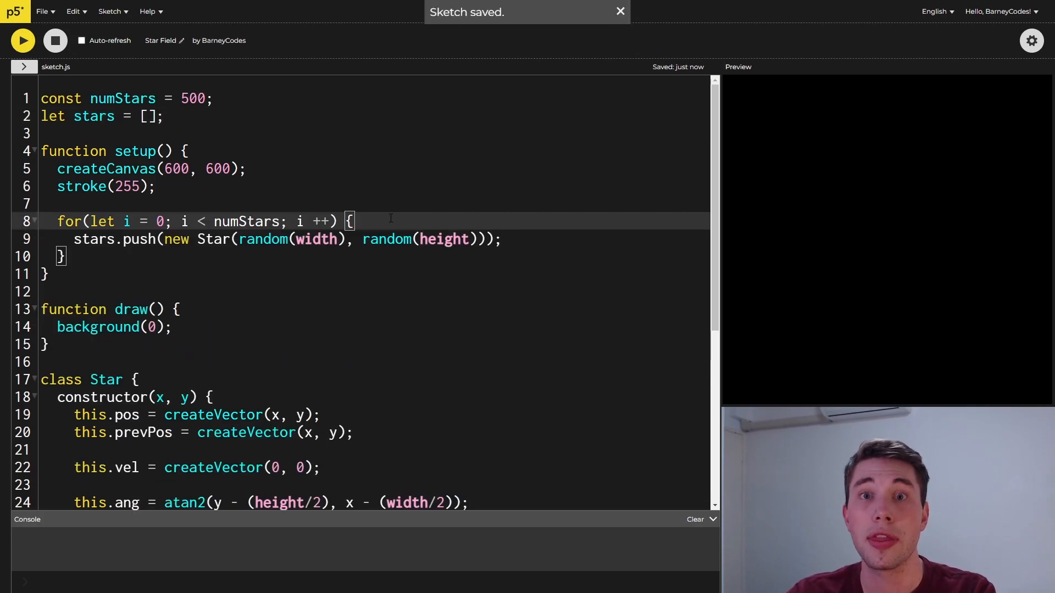
Place the cursor just after the star-creation loop in setup()
left_click(620, 11)
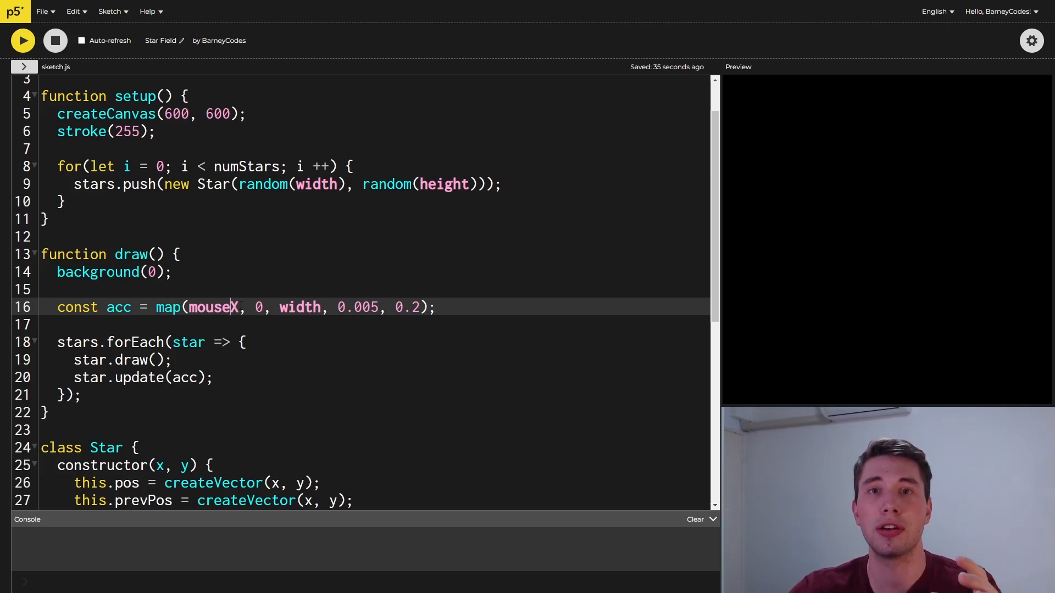
Select mouseX in the map(mouseX, 0, width, 0.005, 0.2) acceleration line
double_click(365, 307)
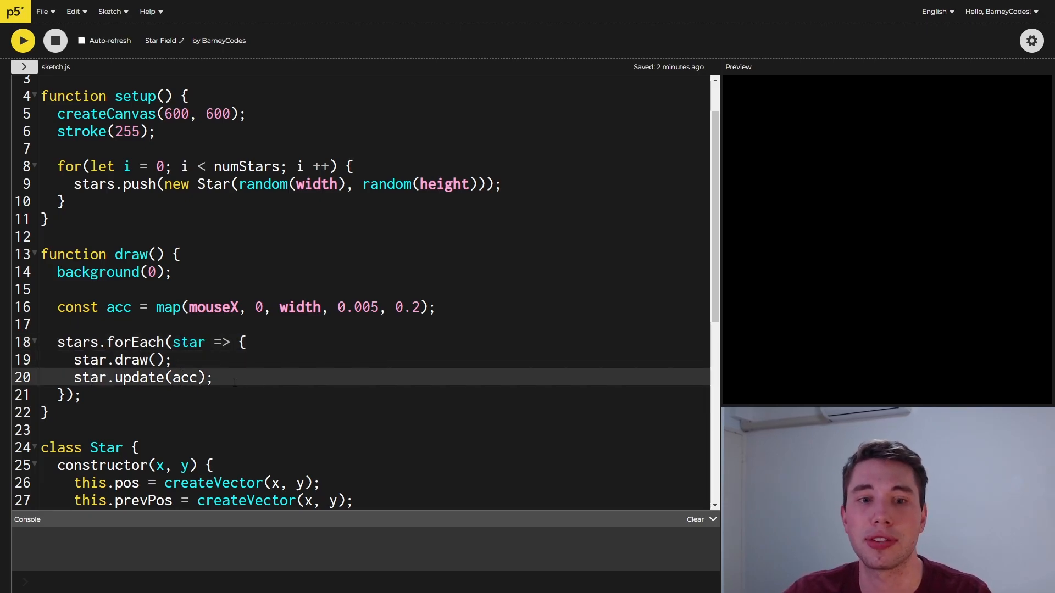
Run the sketch to show hundreds of small white stars on a black canvas
left_click(21, 40)
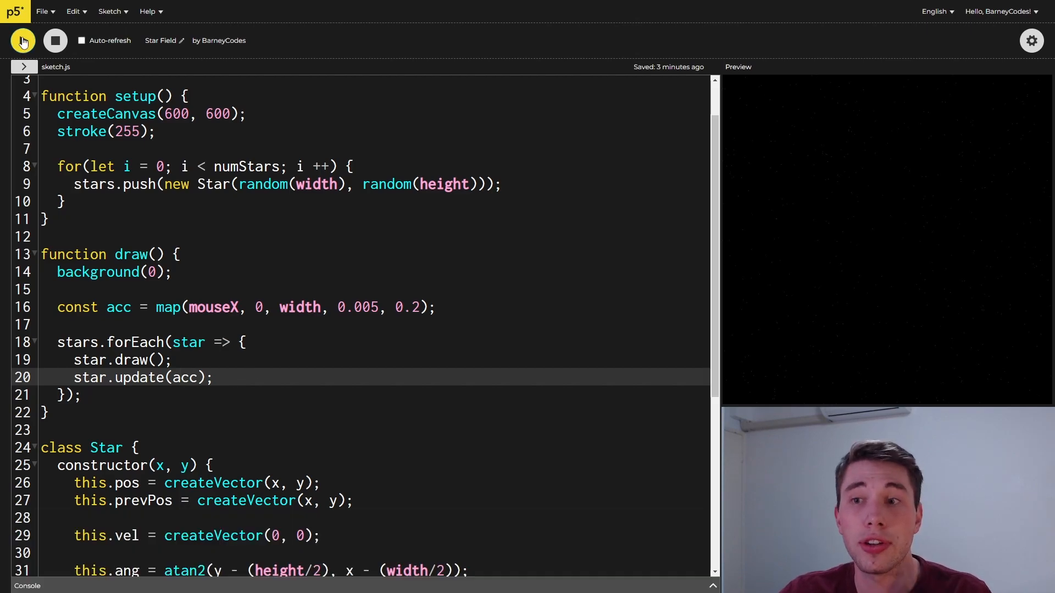
left_click(21, 41)
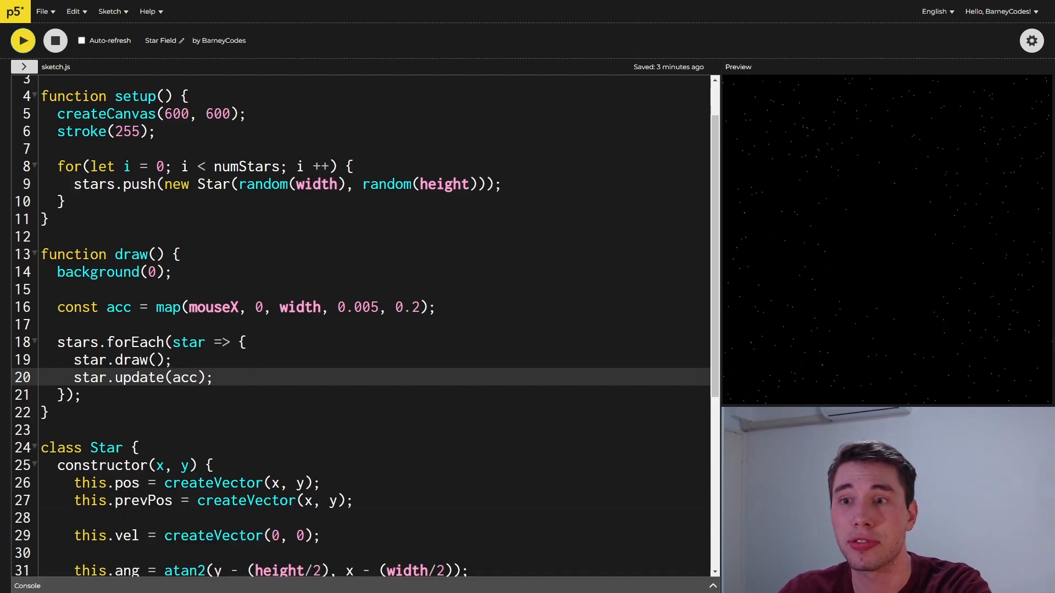
mouse_move(809, 237)
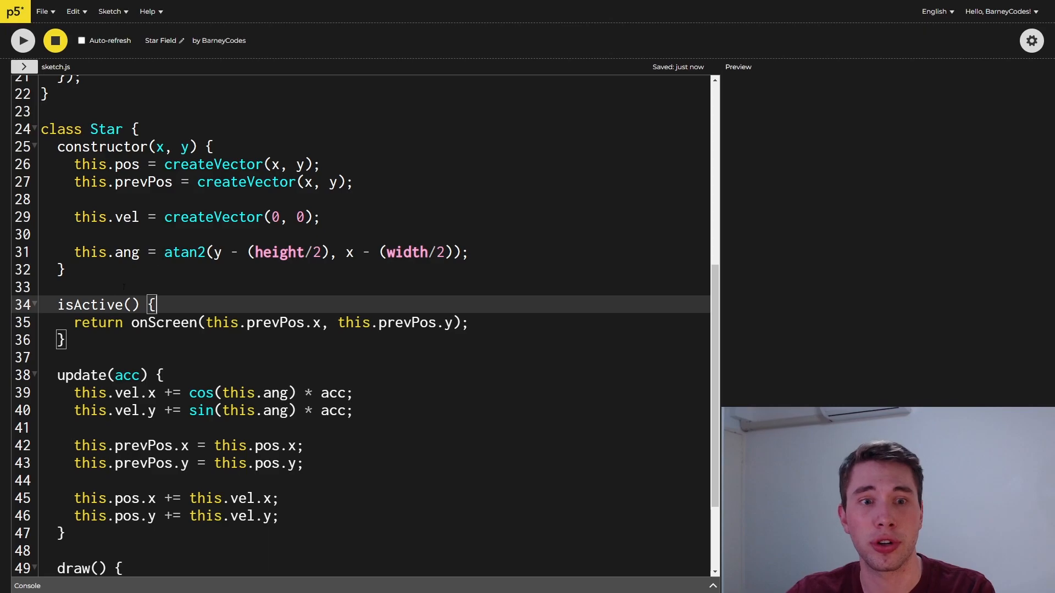
Select the star loop code in draw() for the stars.filter rewrite
double_click(90, 305)
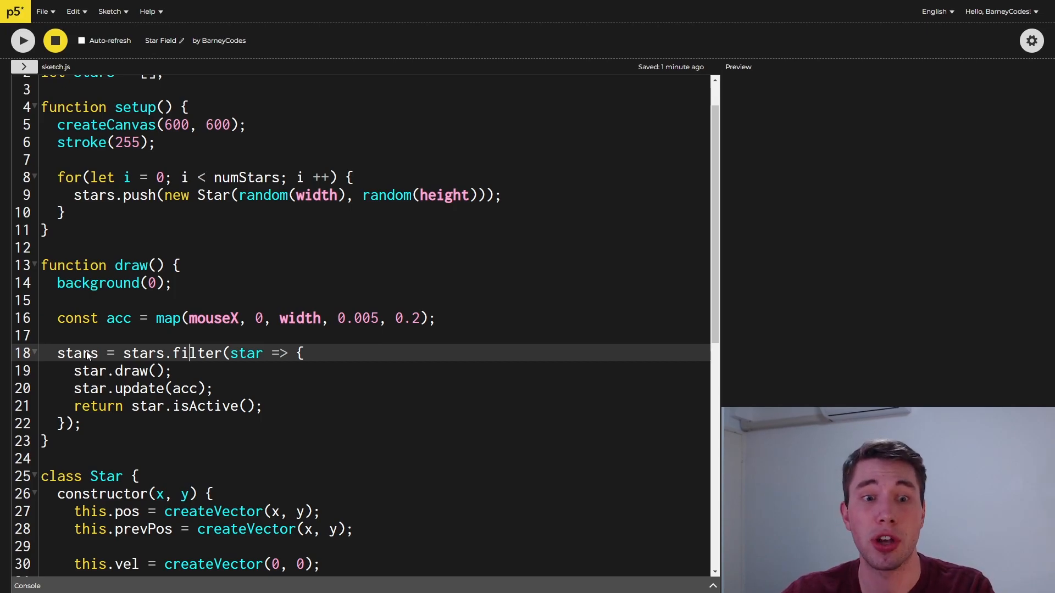
Select 'stars' on line 18, then position after the filter block for the while loop
double_click(77, 353)
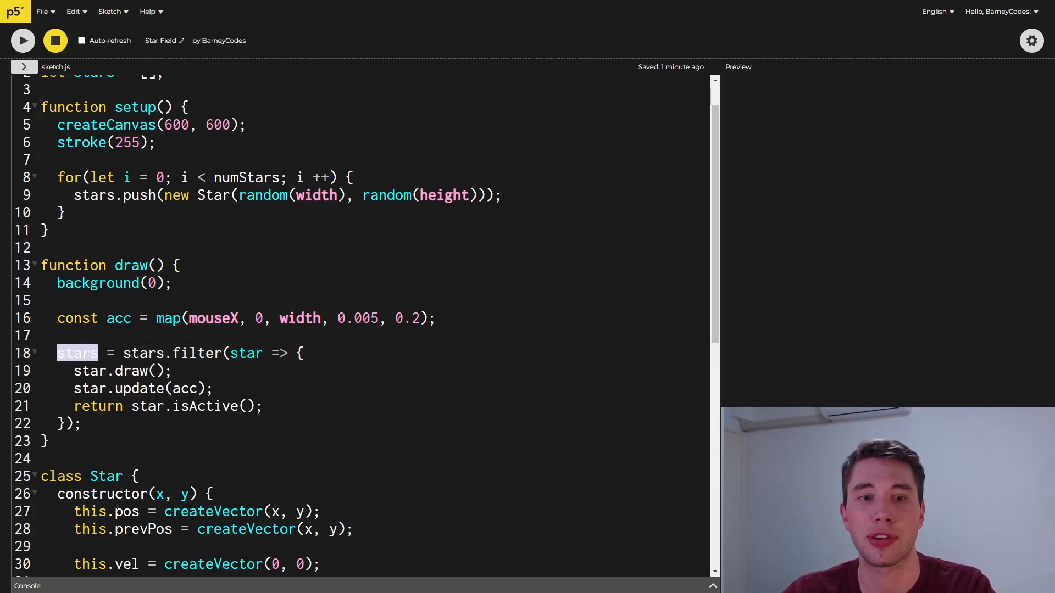
left_click(142, 353)
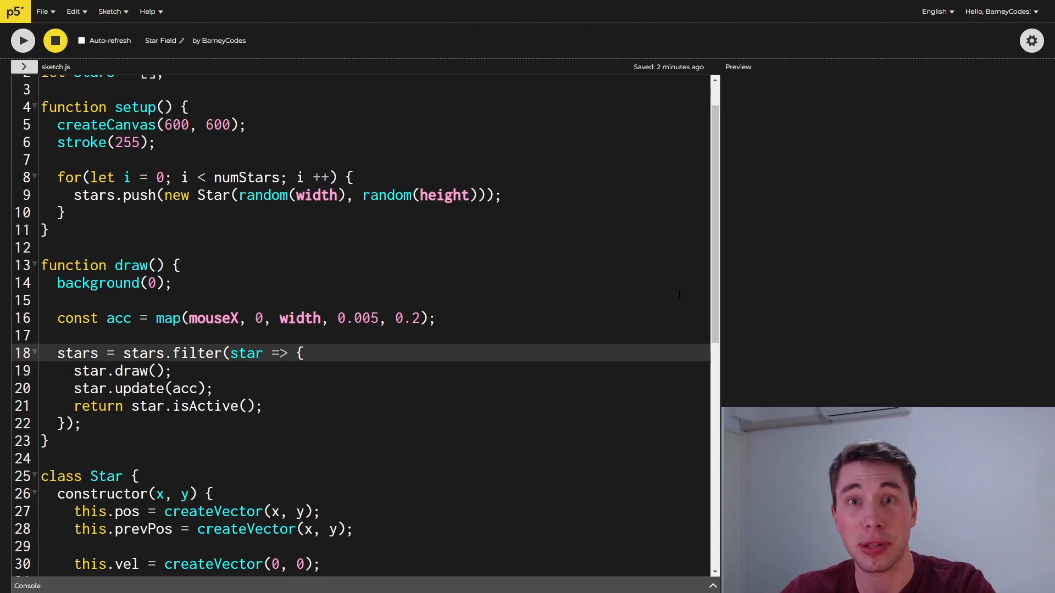
left_click(22, 40)
type("while(stars.length < numStars) {")
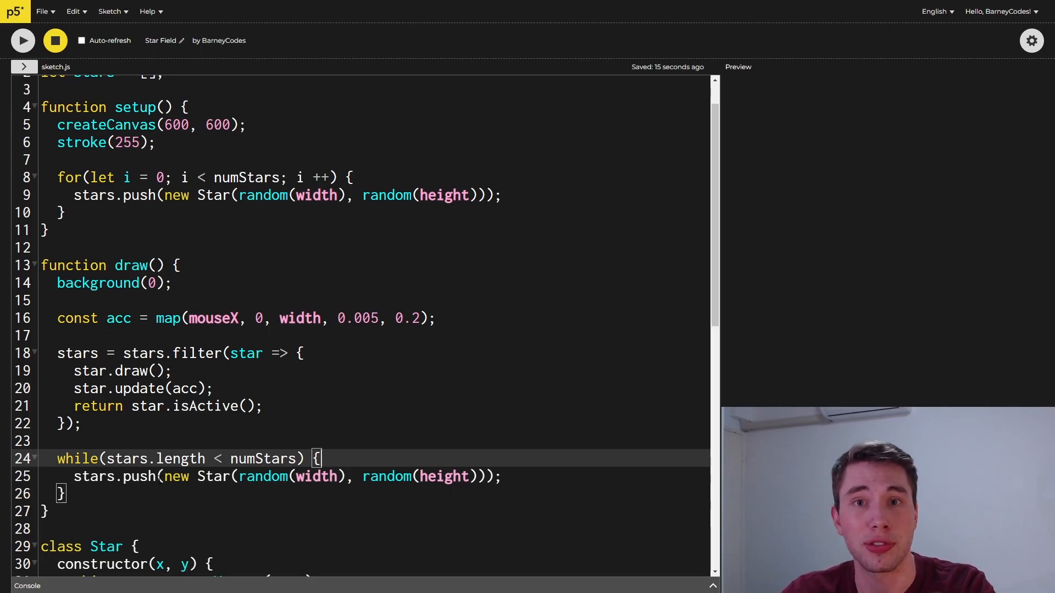
Run the sketch with respawning code to view the star field
left_click(22, 40)
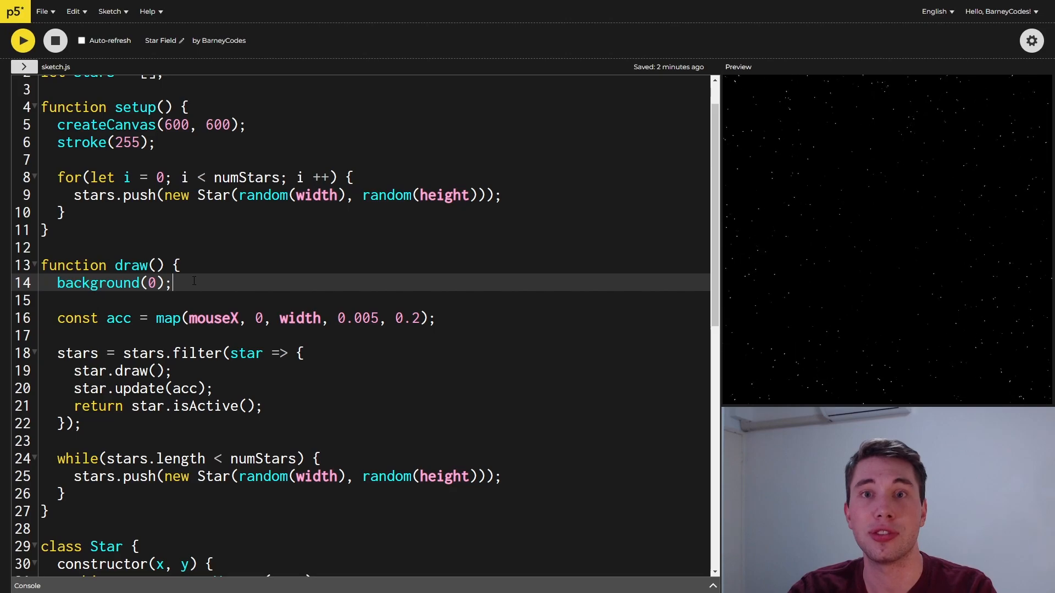
Add ', 50' to the star's stroke arguments for transparency
type(", 50")
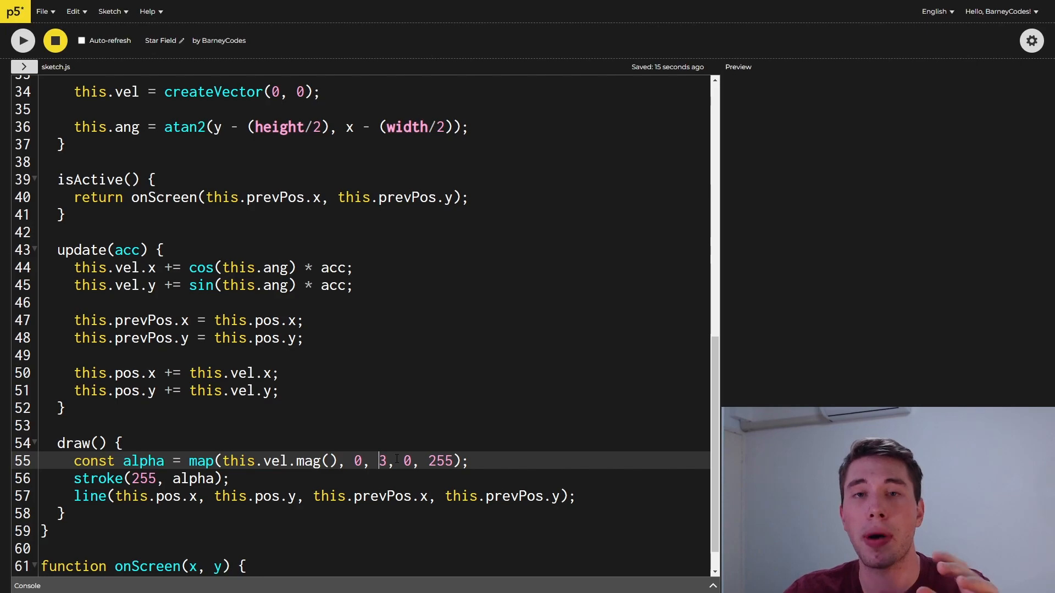
Select the maximum speed value in the alpha mapping, then run the warp preview
double_click(97, 478)
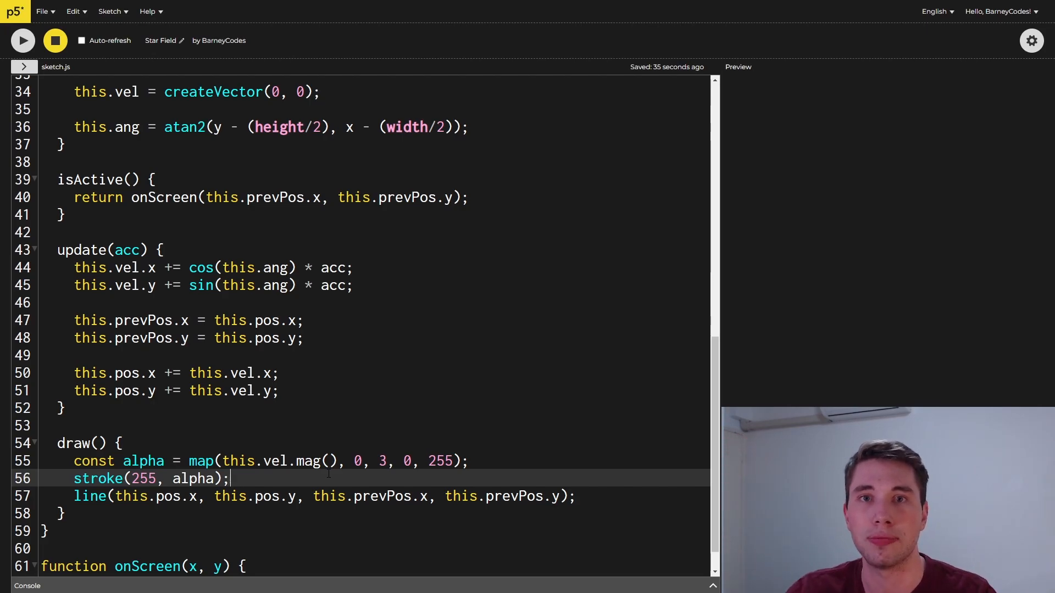
left_click(22, 40)
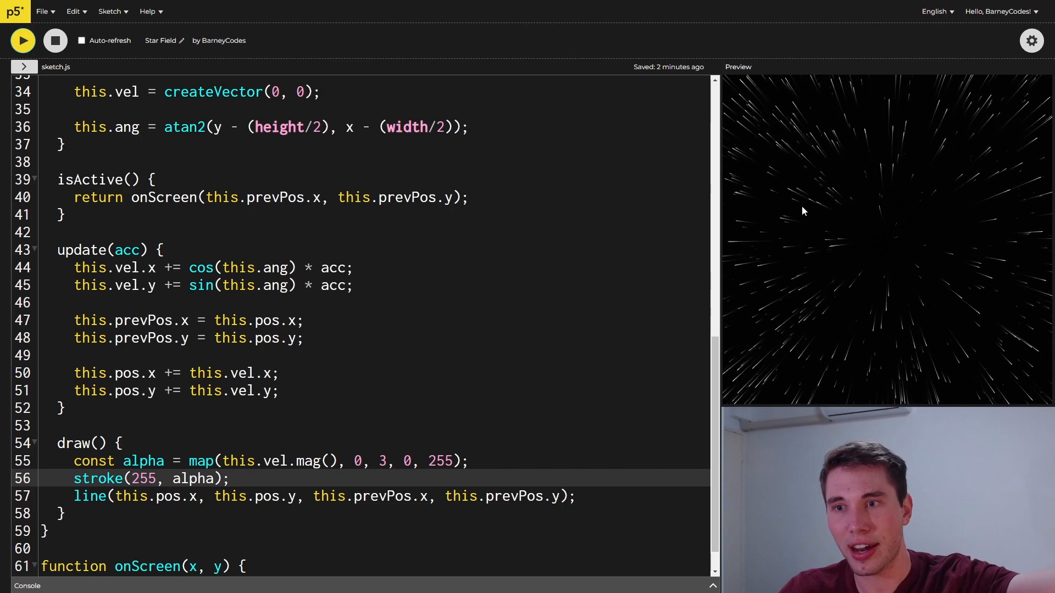